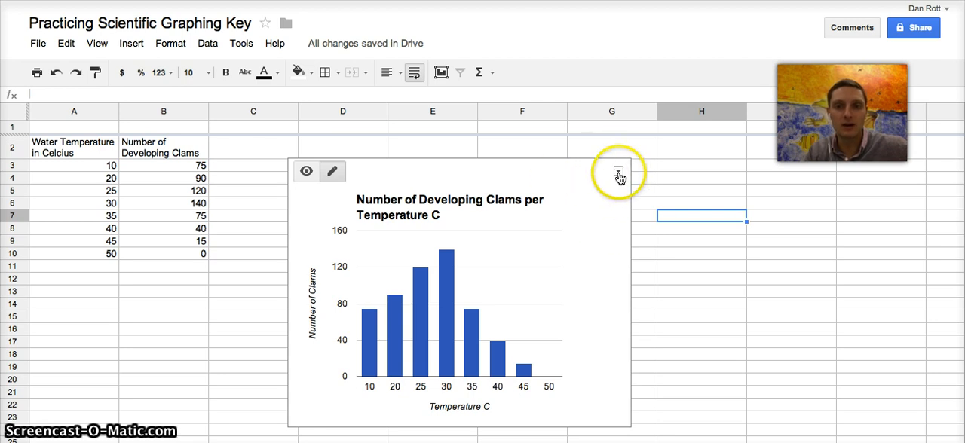
Step: Download the clam temperature bar chart from Google Sheets as an image
{"action": "left_click", "coordinate": [618, 172]}
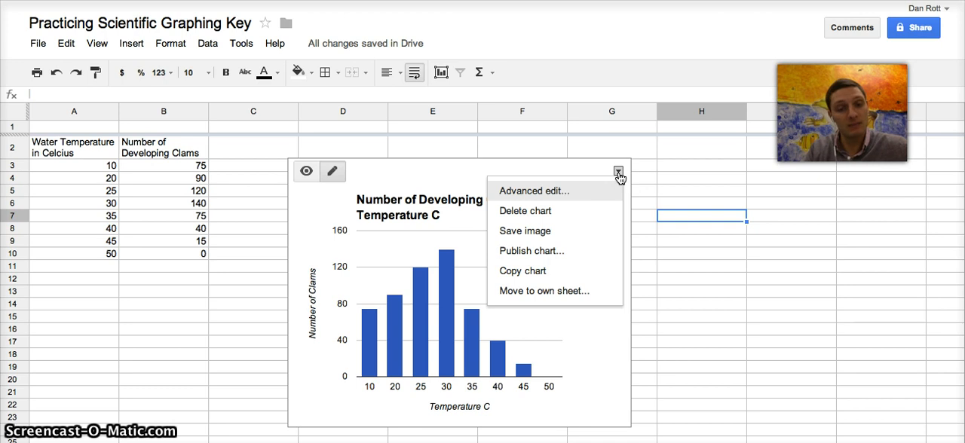
{"action": "mouse_move", "coordinate": [535, 197]}
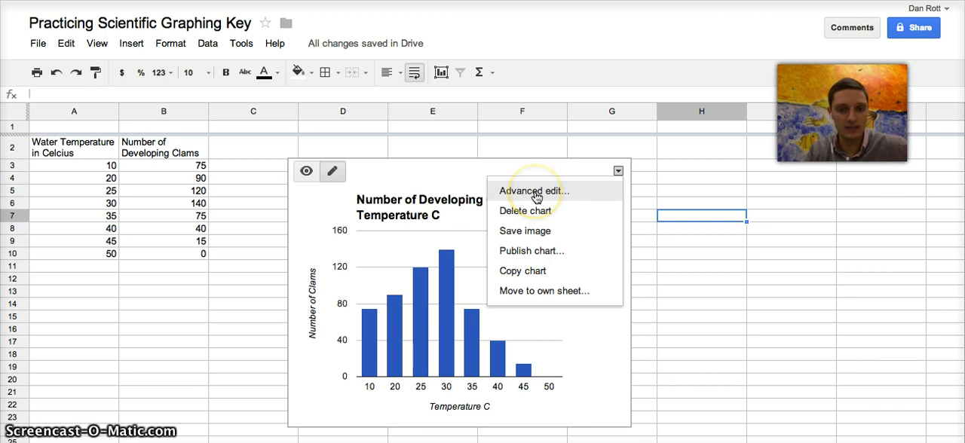
{"action": "mouse_move", "coordinate": [534, 235]}
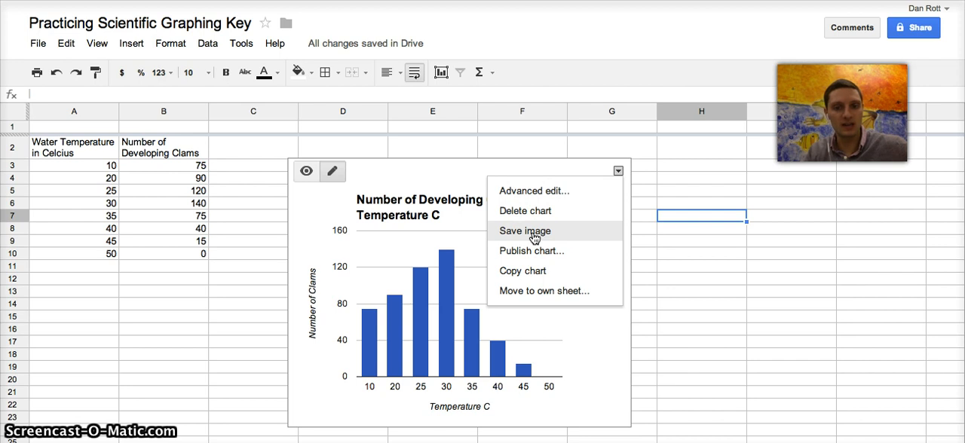
{"action": "left_click", "coordinate": [524, 231]}
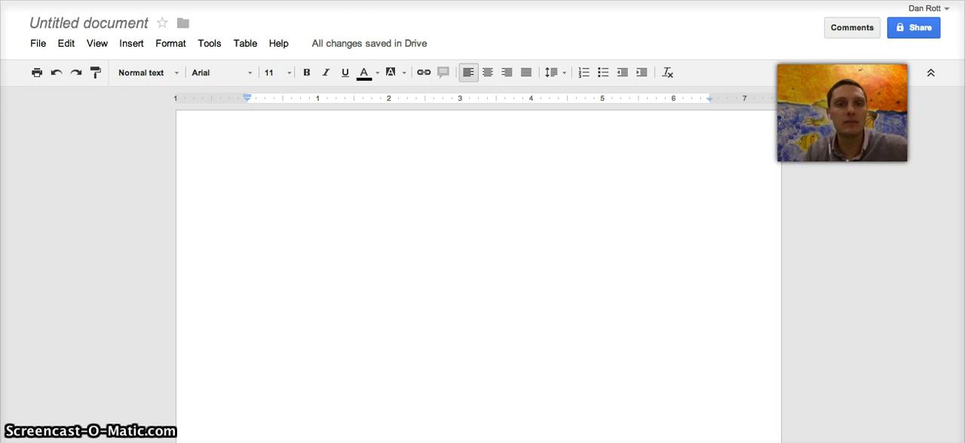
{"action": "mouse_move", "coordinate": [277, 100]}
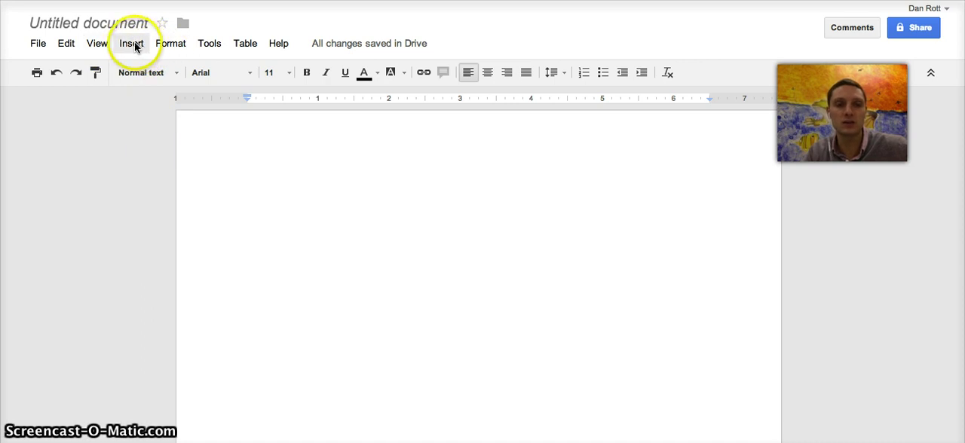
Step: Bring up the Insert image dialog in the blank untitled document
{"action": "left_click", "coordinate": [136, 43]}
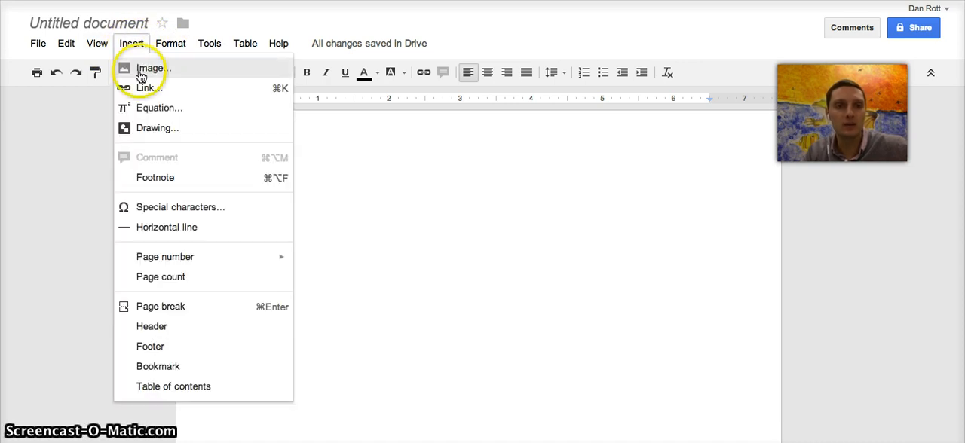
{"action": "left_click", "coordinate": [307, 172]}
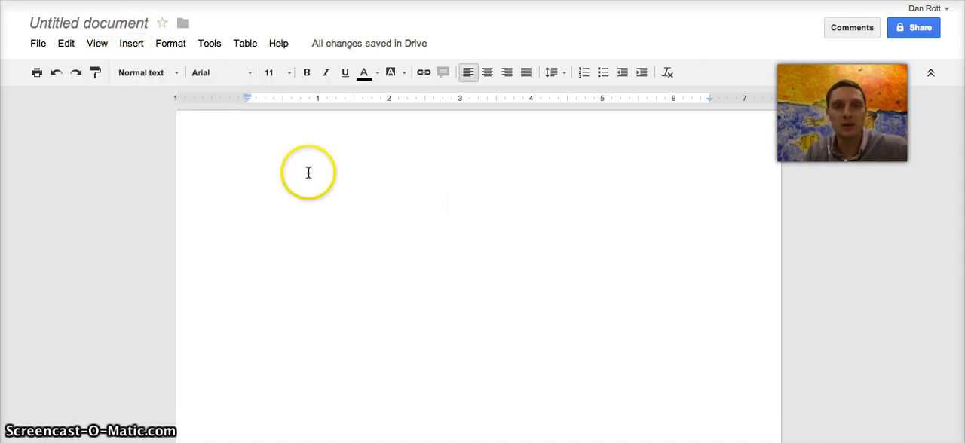
{"action": "mouse_move", "coordinate": [306, 72]}
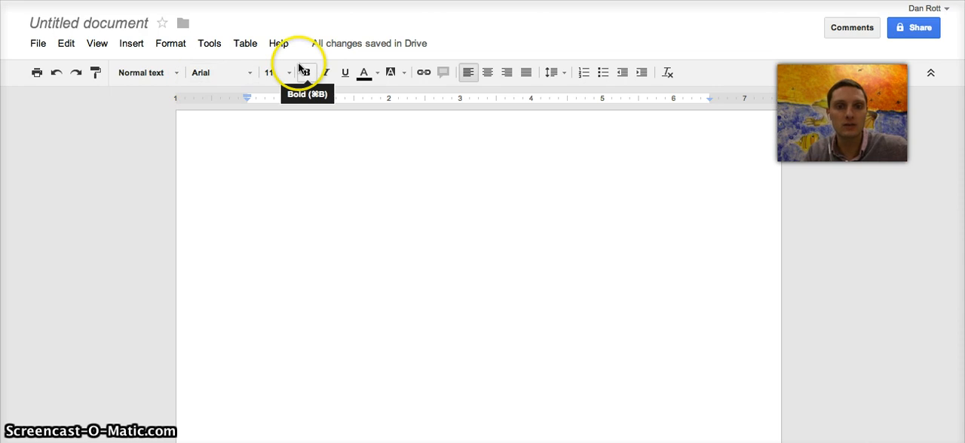
{"action": "left_click", "coordinate": [129, 43]}
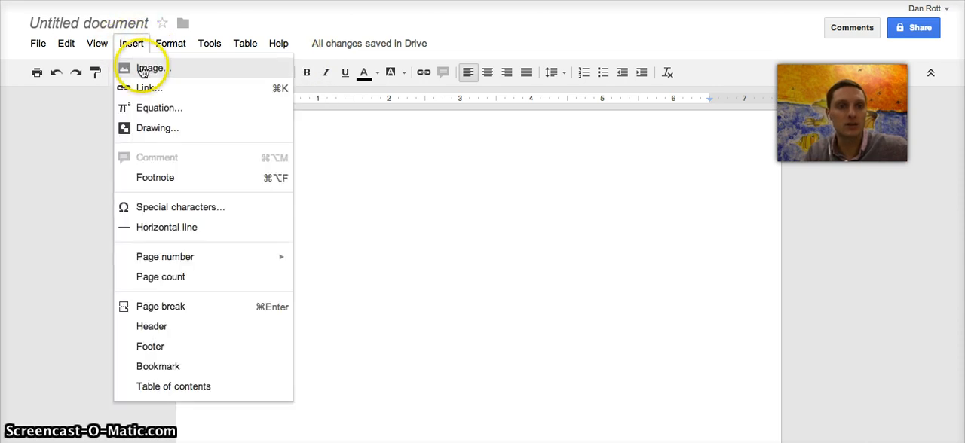
{"action": "left_click", "coordinate": [151, 67]}
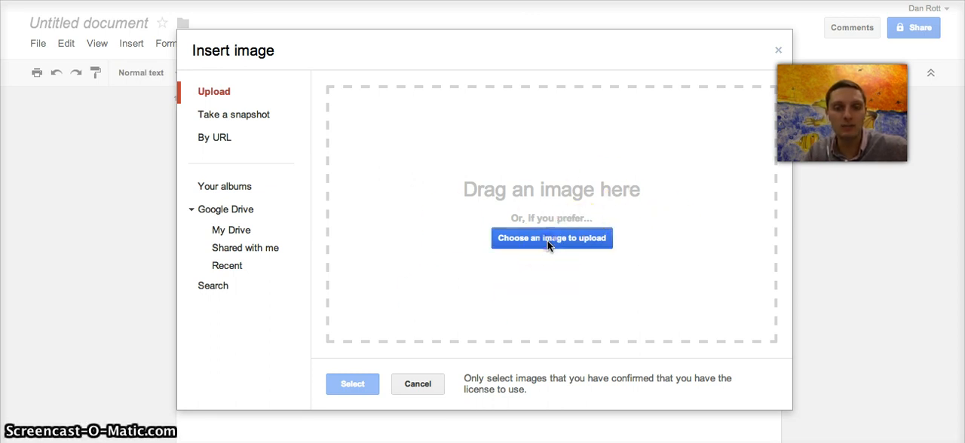
Step: Upload chart_3 (2).png from the Downloads folder into the document
{"action": "left_click", "coordinate": [552, 238]}
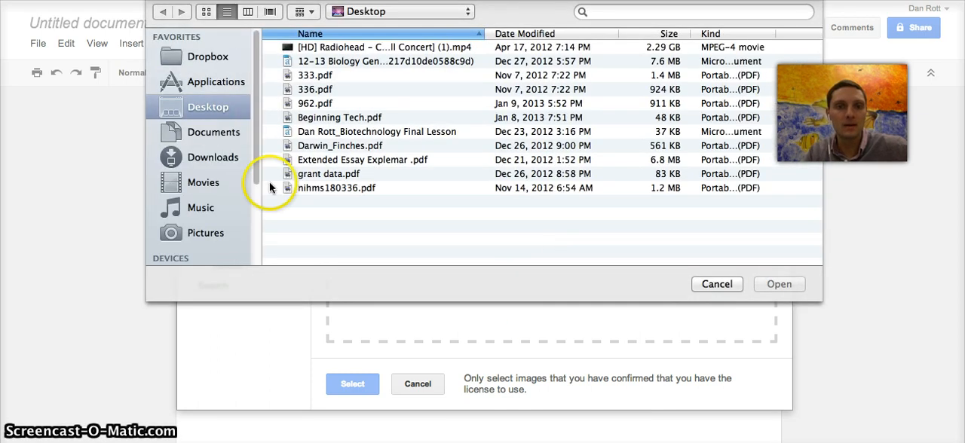
{"action": "left_click", "coordinate": [214, 132]}
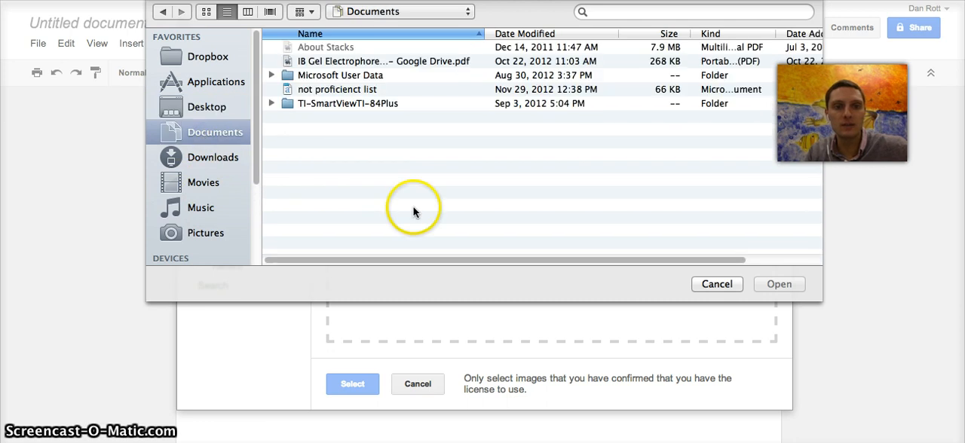
{"action": "mouse_move", "coordinate": [208, 129]}
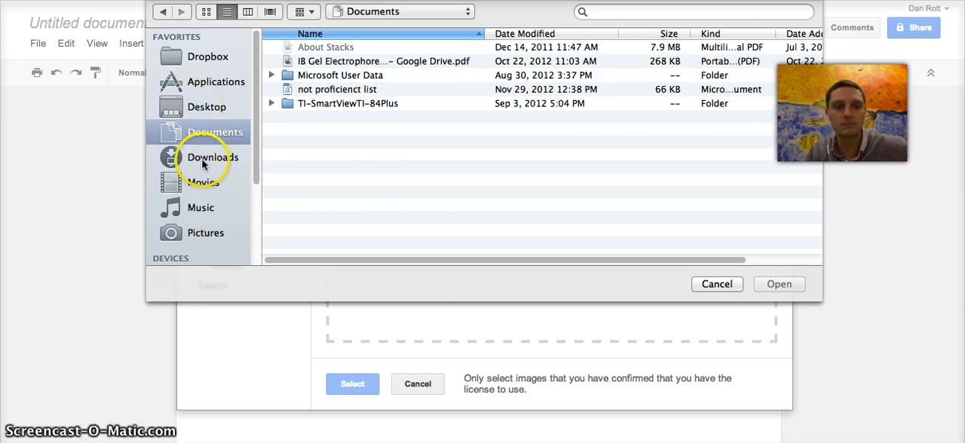
{"action": "left_click", "coordinate": [214, 157]}
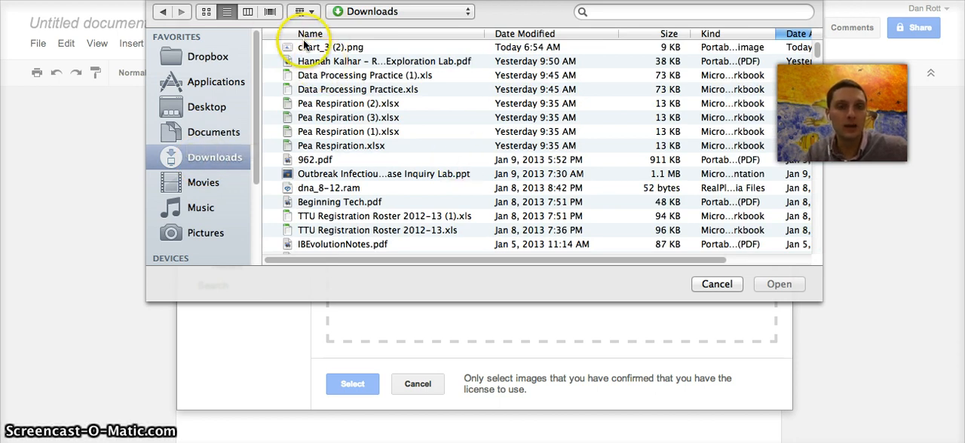
{"action": "left_click", "coordinate": [336, 46]}
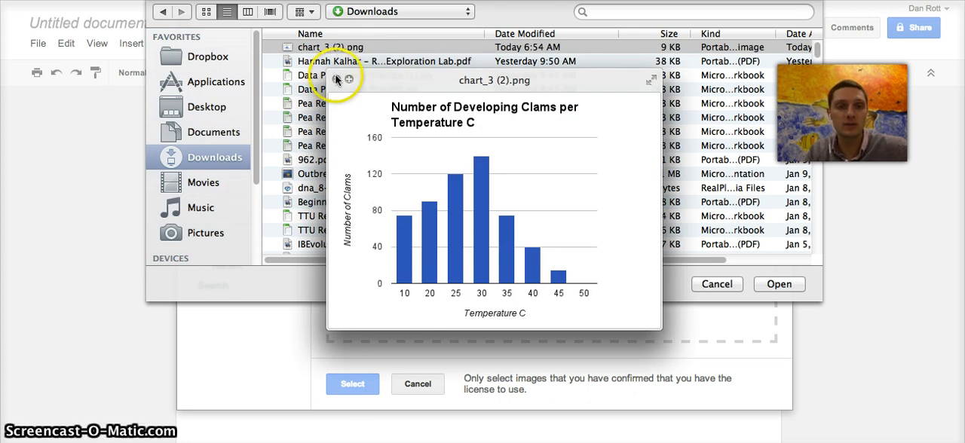
{"action": "left_click", "coordinate": [779, 285]}
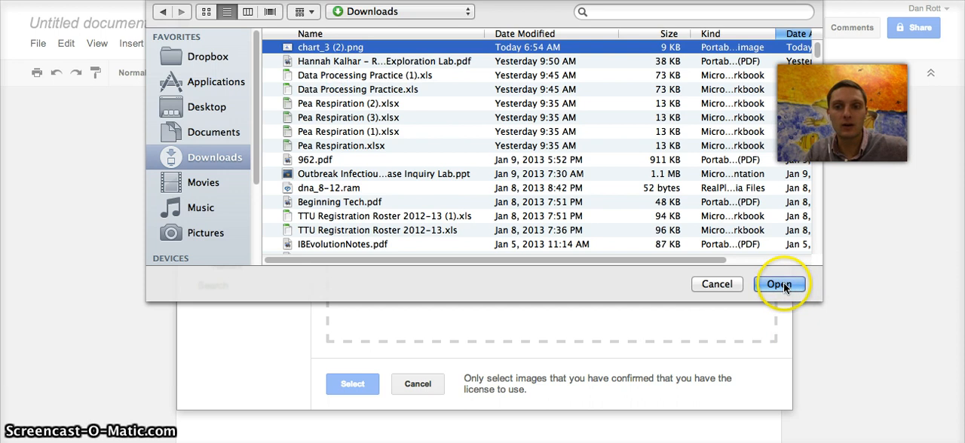
{"action": "left_click", "coordinate": [782, 284]}
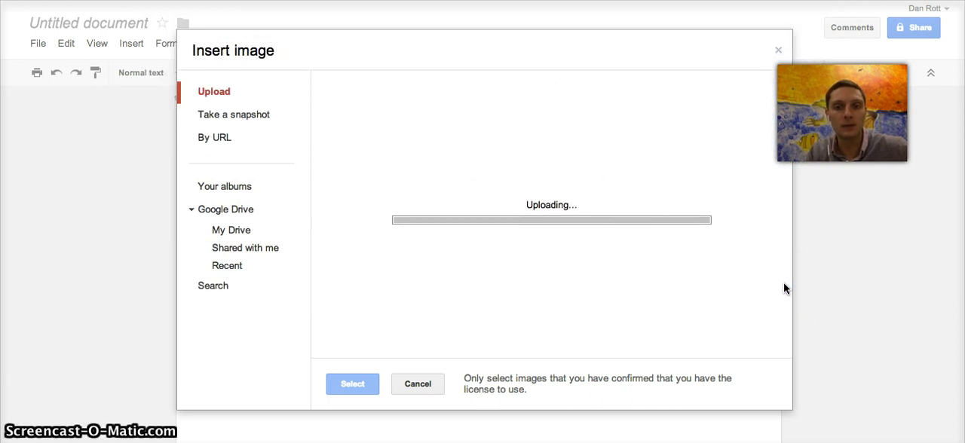
Step: Set the inserted clam chart to Fixed position near the page top, then deselect it
{"action": "left_click", "coordinate": [359, 384]}
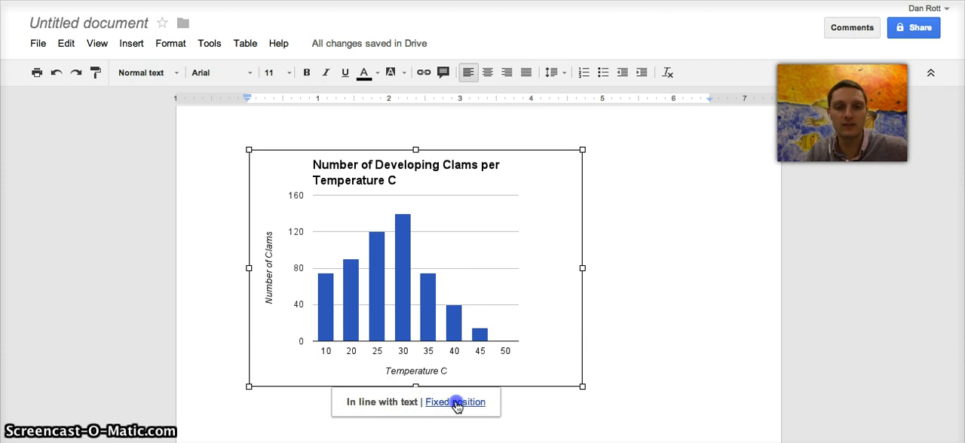
{"action": "left_click", "coordinate": [455, 402]}
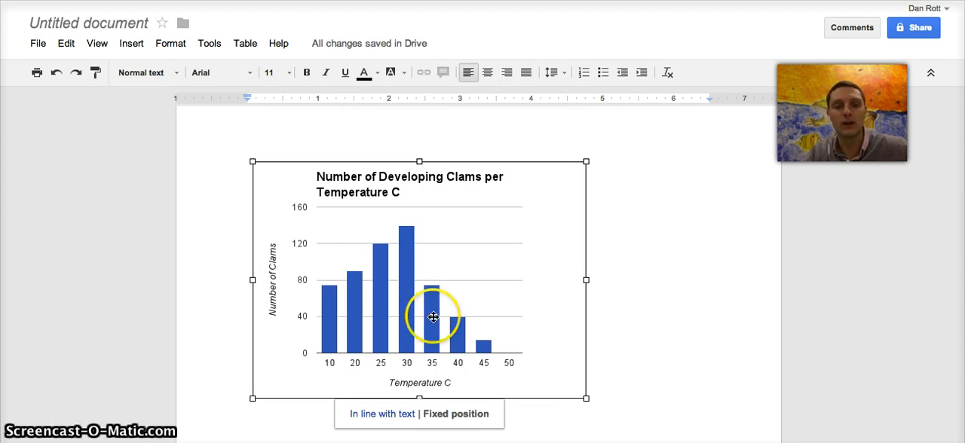
{"action": "mouse_move", "coordinate": [388, 256]}
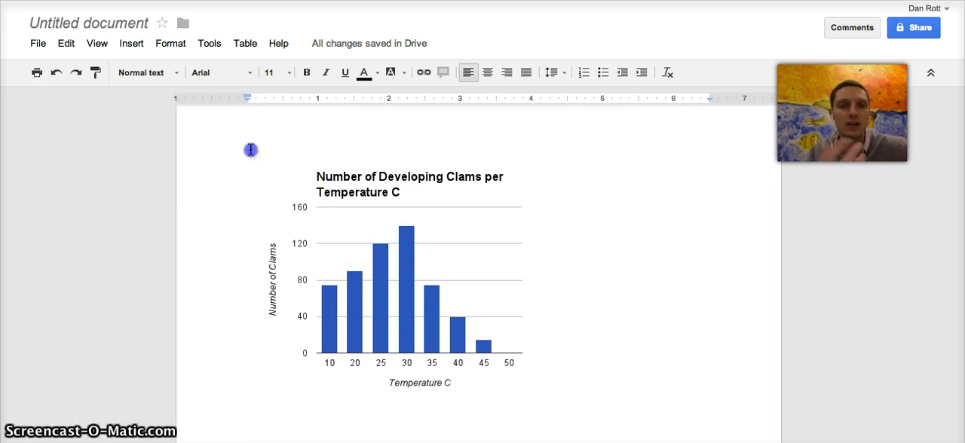
{"action": "left_click", "coordinate": [419, 283]}
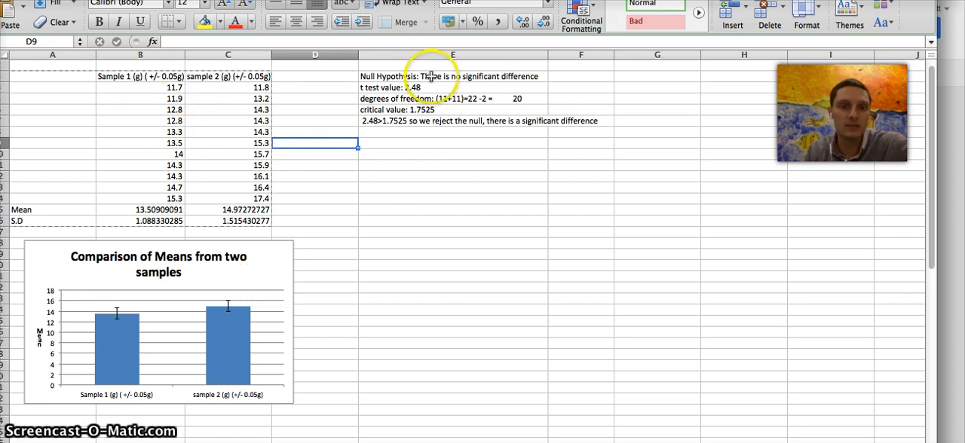
{"action": "mouse_move", "coordinate": [159, 268]}
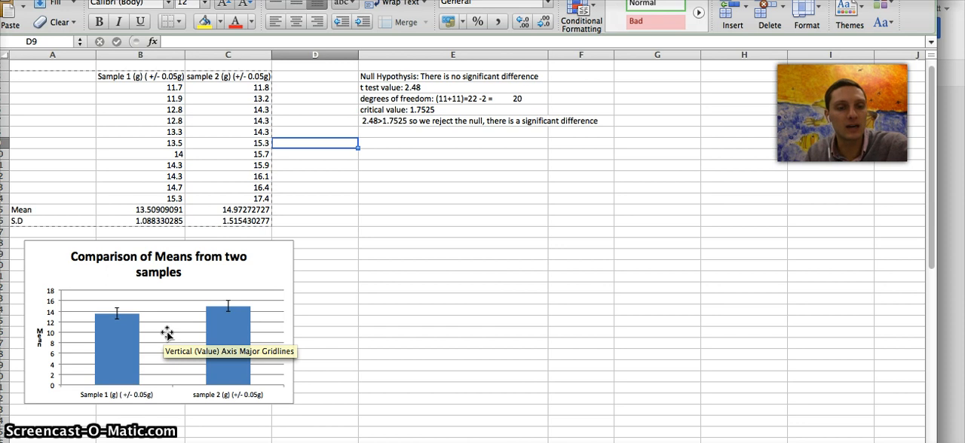
Step: Select the whole Comparison of Means from two samples chart in Excel
{"action": "left_click", "coordinate": [471, 221]}
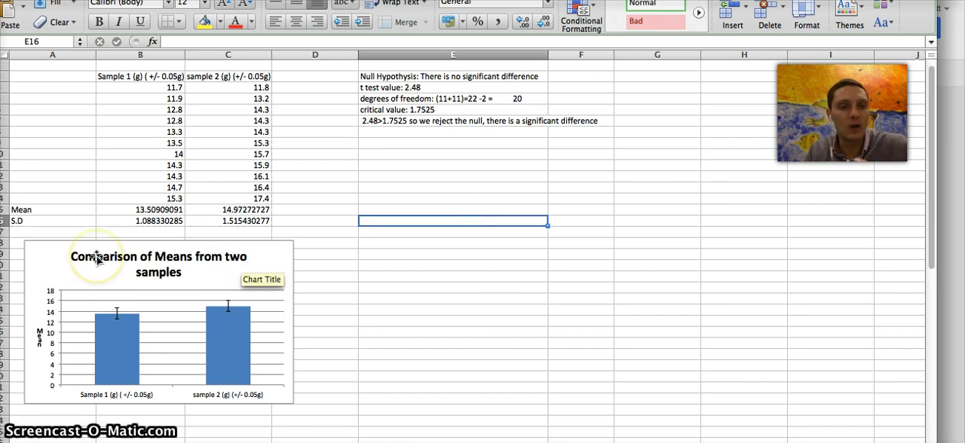
{"action": "left_click", "coordinate": [98, 264]}
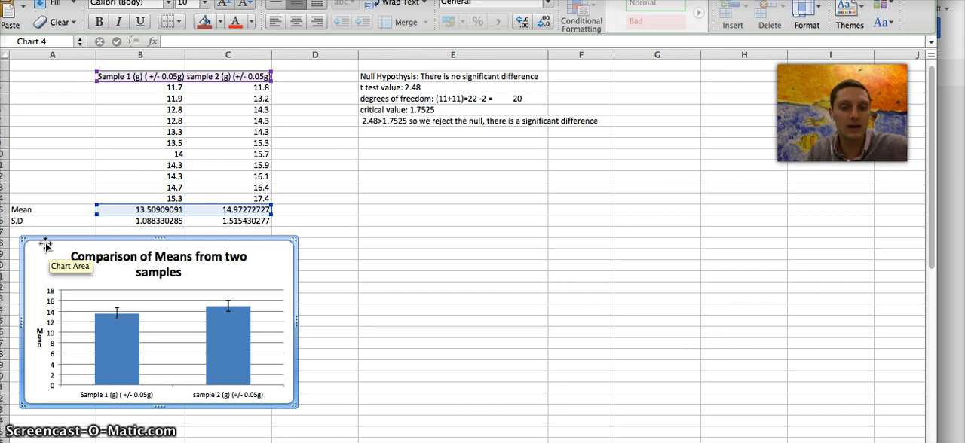
Step: Save the Excel chart as picture graph1.png in Downloads
{"action": "right_click", "coordinate": [45, 244]}
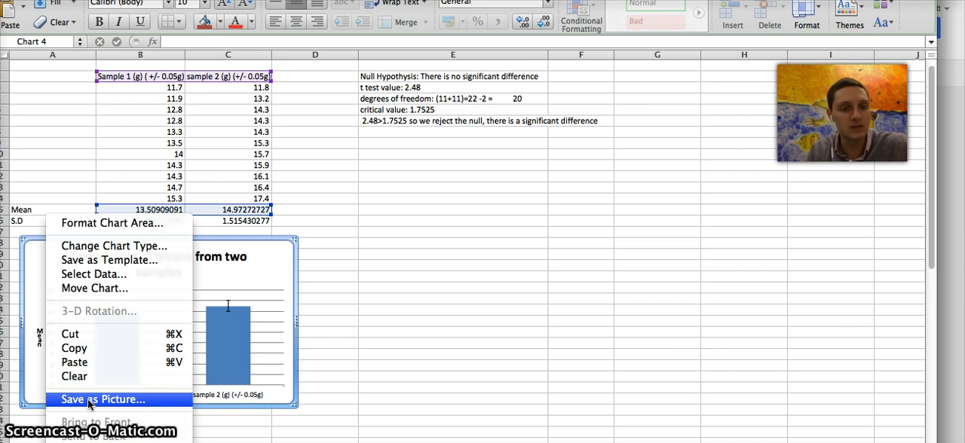
{"action": "left_click", "coordinate": [106, 397]}
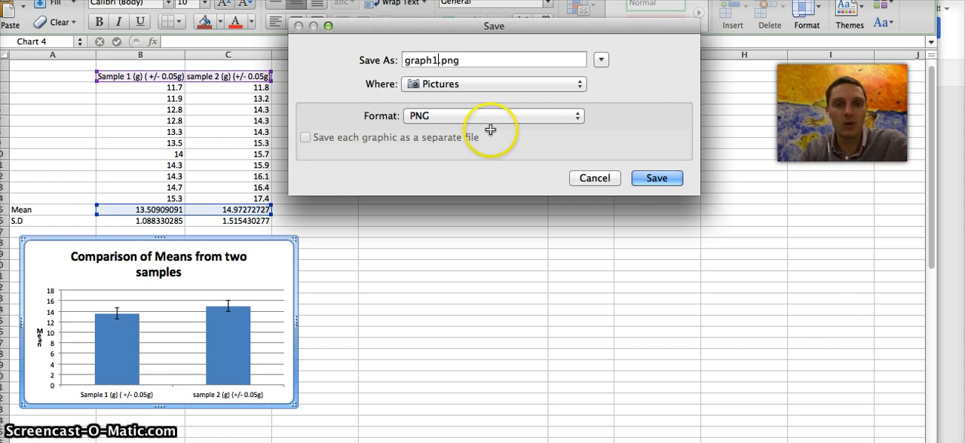
{"action": "left_click", "coordinate": [493, 83]}
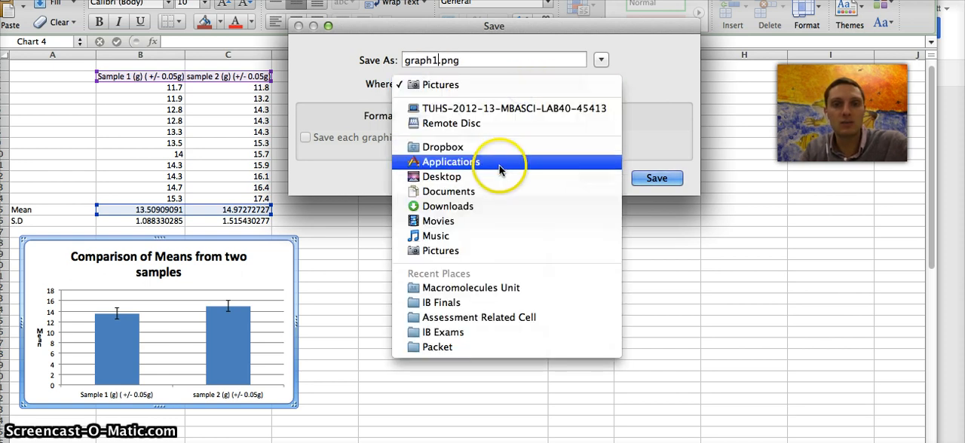
{"action": "left_click", "coordinate": [449, 206]}
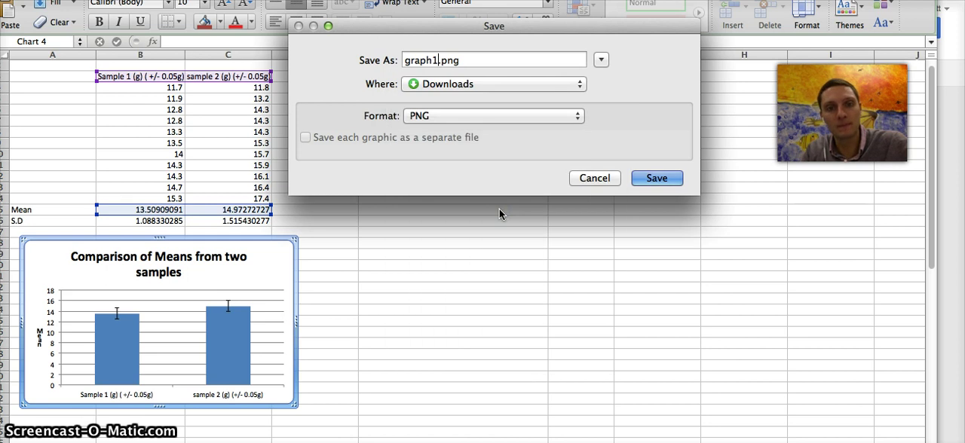
{"action": "mouse_move", "coordinate": [644, 165]}
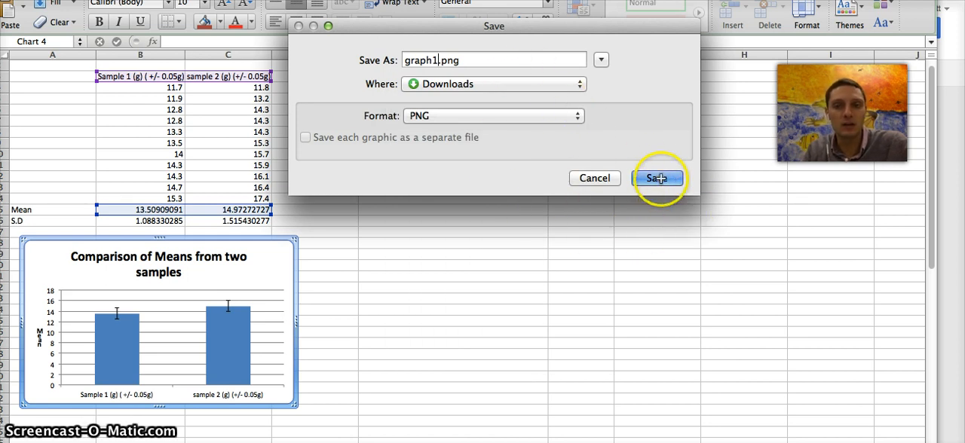
{"action": "left_click", "coordinate": [659, 178]}
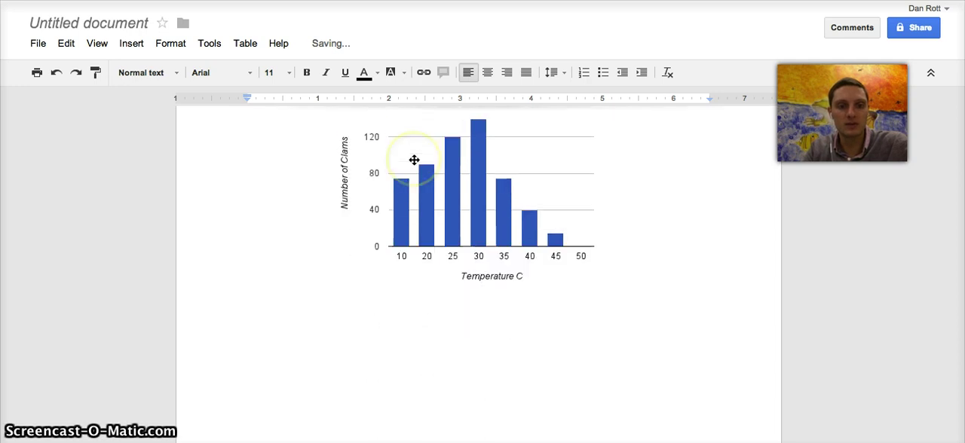
Step: Insert graph1.png from Downloads as an image below the clam chart
{"action": "scroll", "scroll_direction": "down", "scroll_amount": 3}
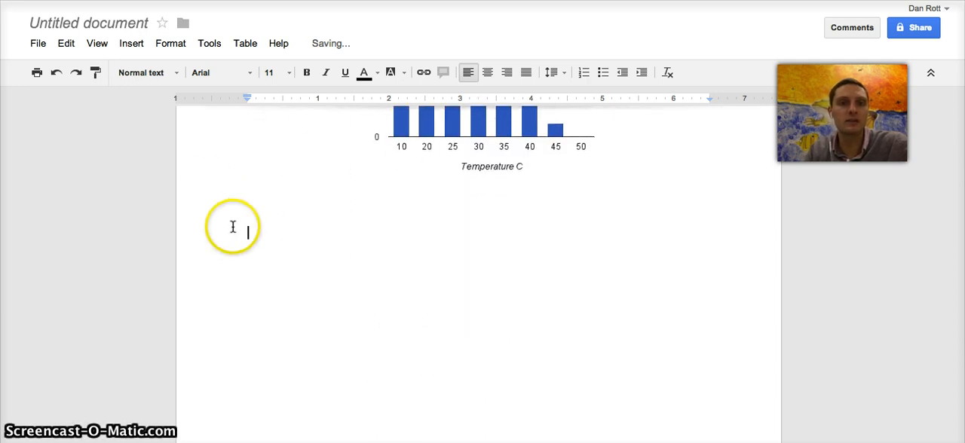
{"action": "left_click", "coordinate": [131, 43]}
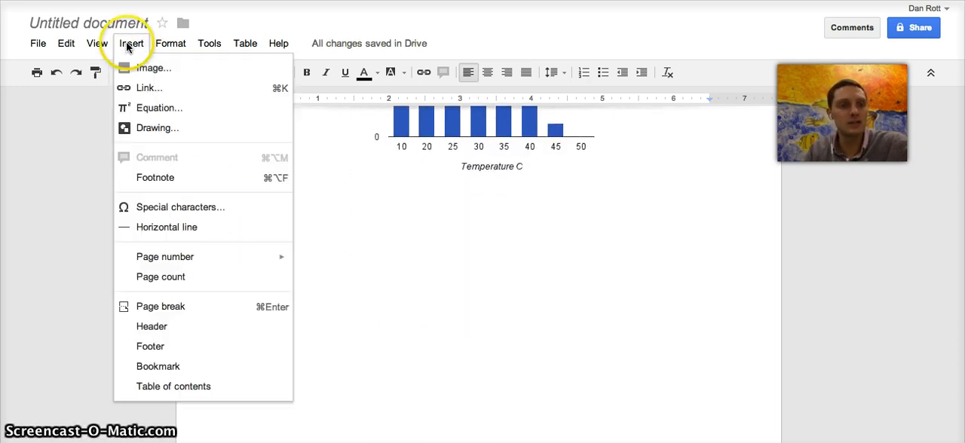
{"action": "left_click", "coordinate": [150, 67]}
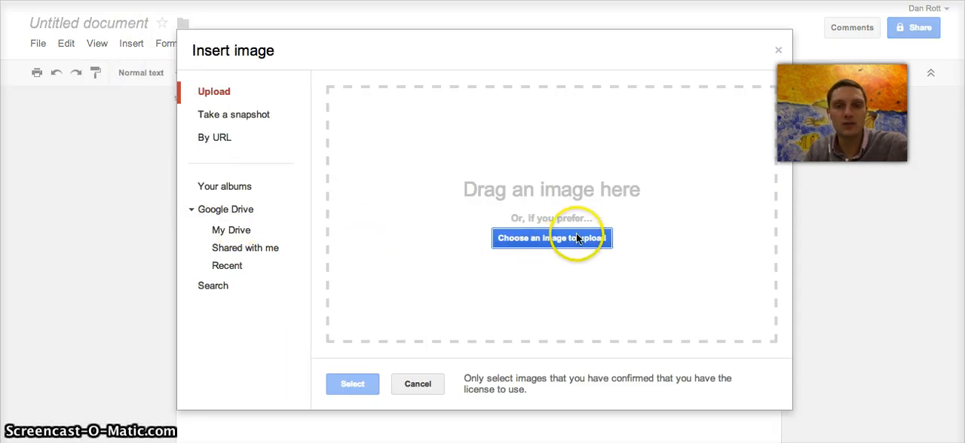
{"action": "left_click", "coordinate": [552, 239]}
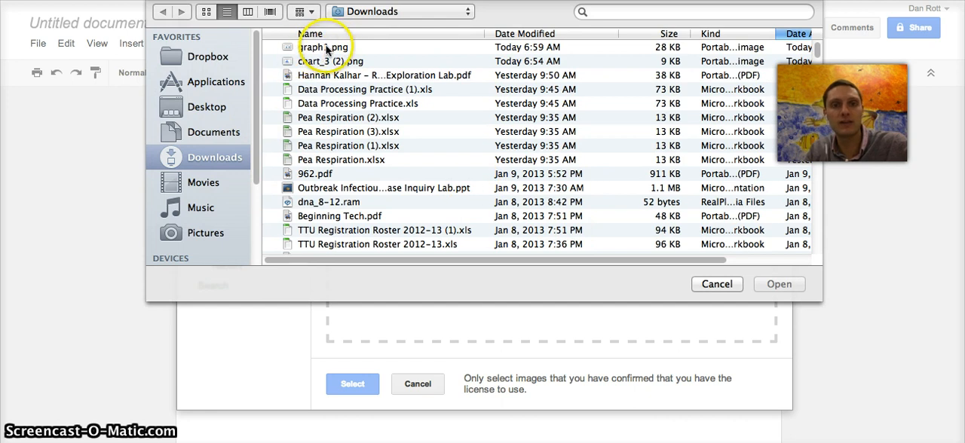
{"action": "left_click", "coordinate": [316, 47]}
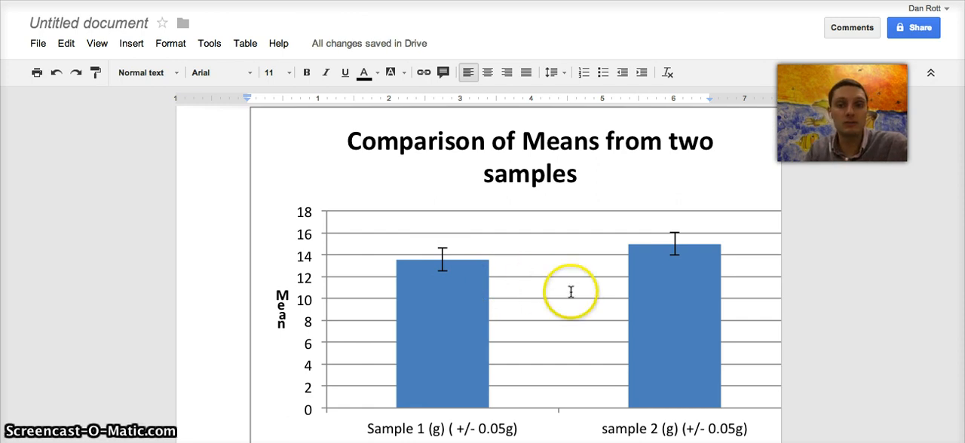
Step: Drag the comparison-of-means image's corner inward to fit within the page margins
{"action": "left_click", "coordinate": [571, 292]}
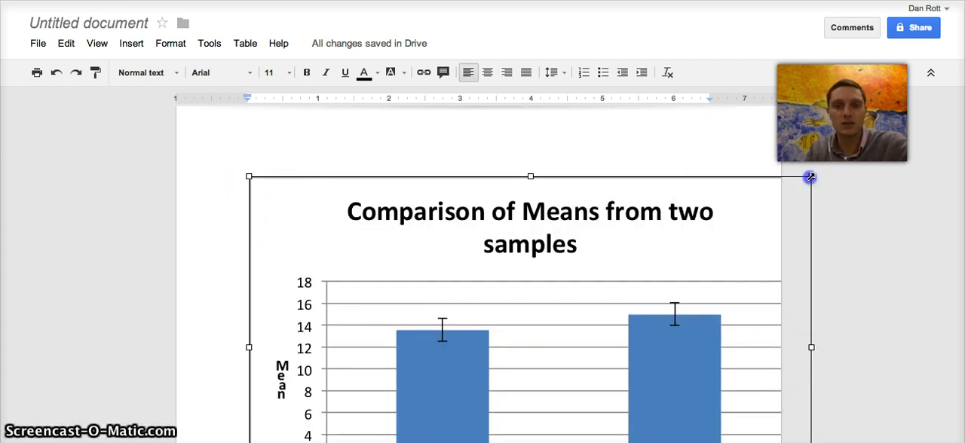
{"action": "left_click_drag", "start_coordinate": [810, 177], "coordinate": [579, 273]}
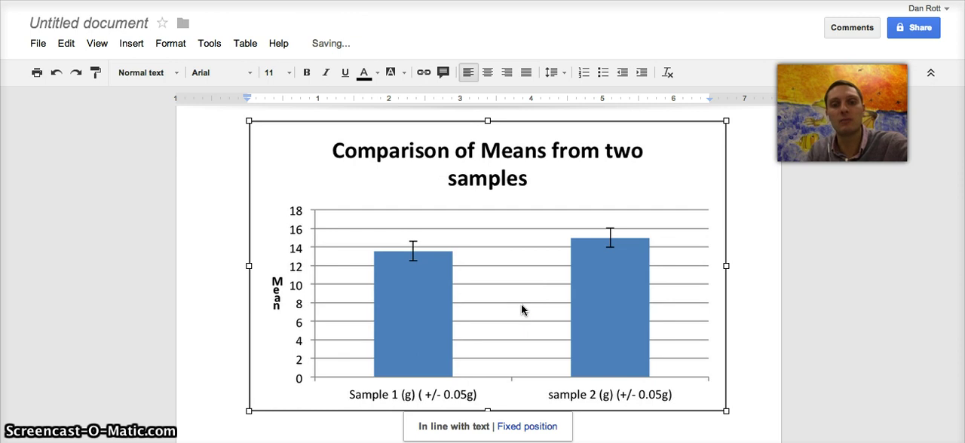
{"action": "scroll", "scroll_direction": "down", "scroll_amount": 3}
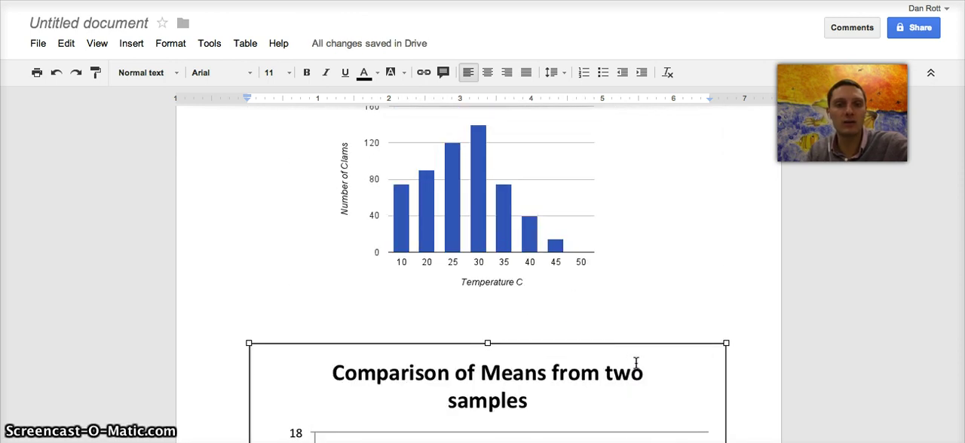
{"action": "scroll", "scroll_direction": "up", "scroll_amount": 3}
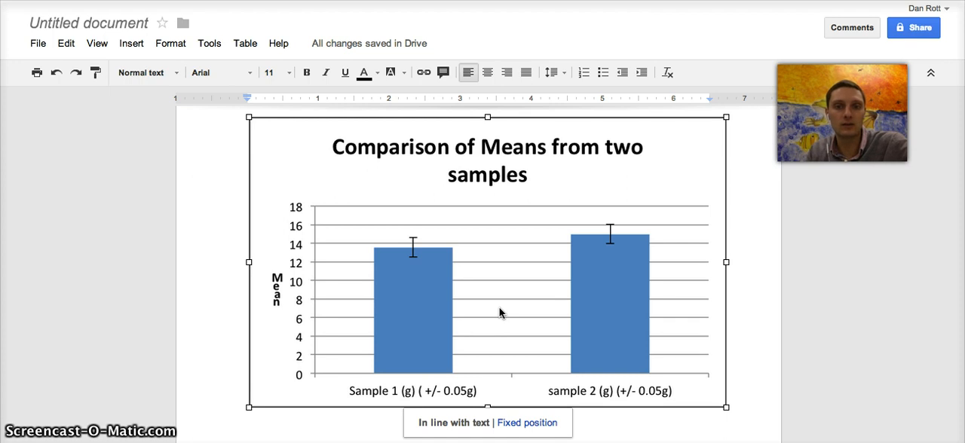
{"action": "mouse_move", "coordinate": [17, 402]}
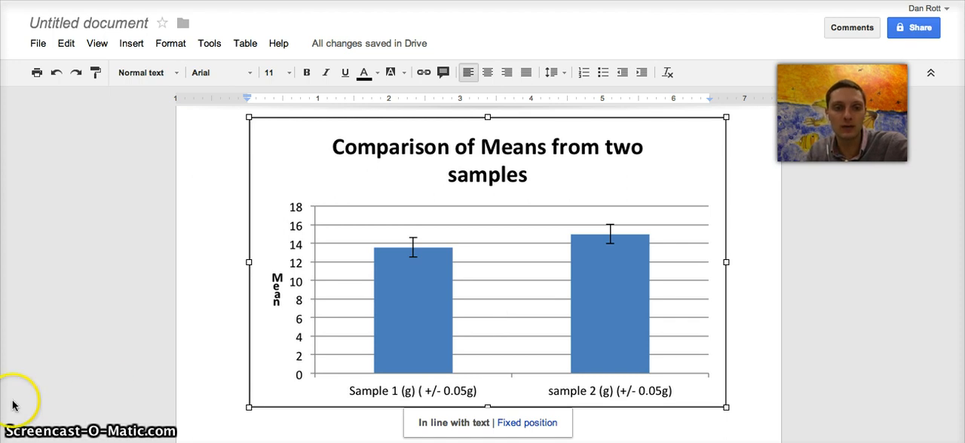